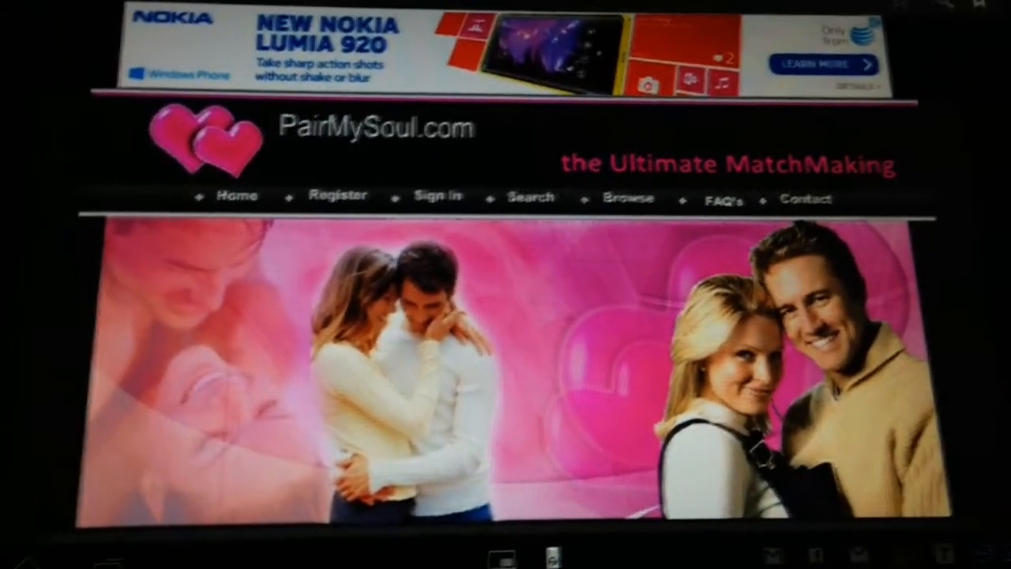
# - Scroll down the featured profiles web page through the profile, news and featured-member sections
pyautogui.scroll(-3)
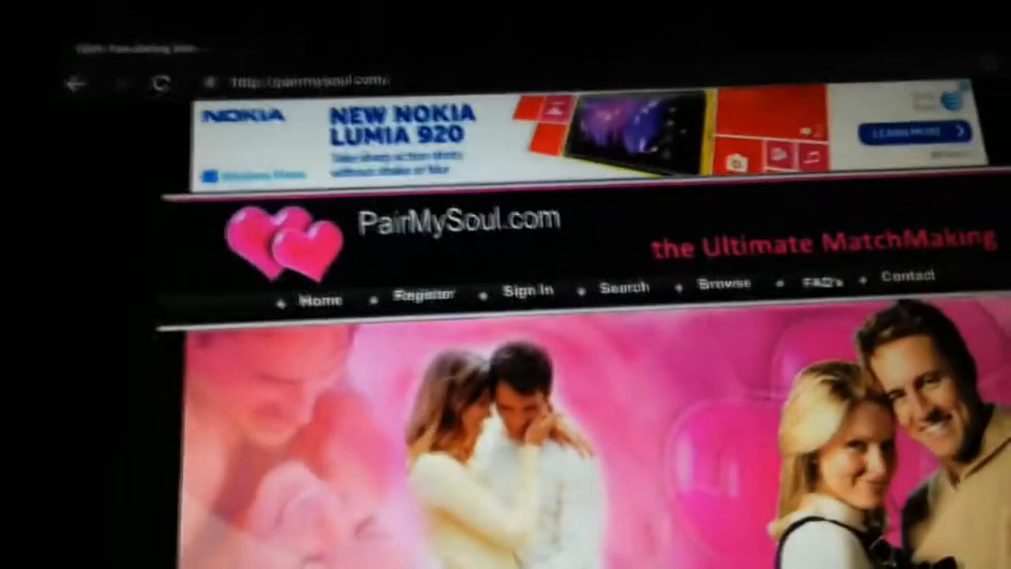
pyautogui.scroll(-3)
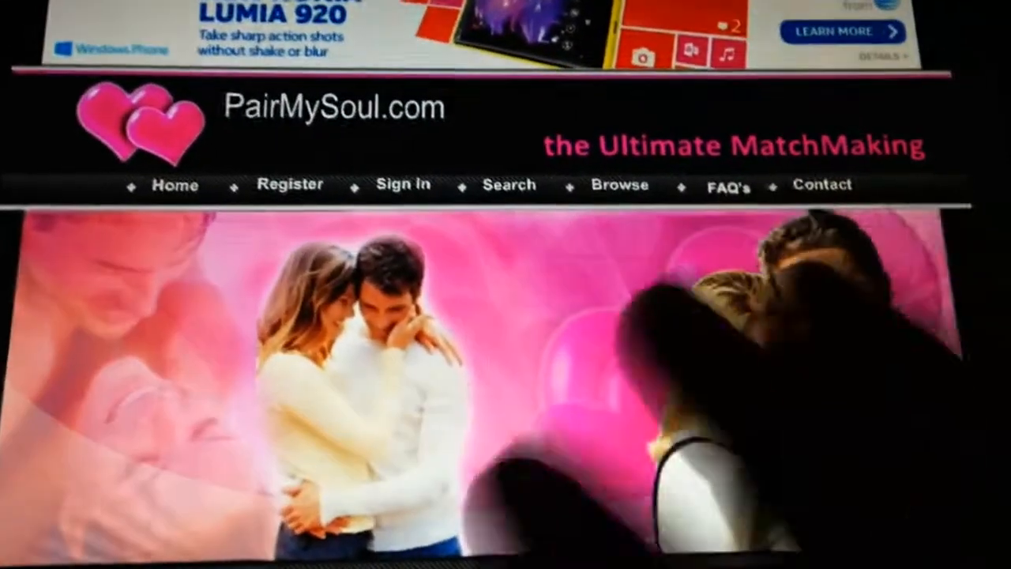
pyautogui.scroll(-3)
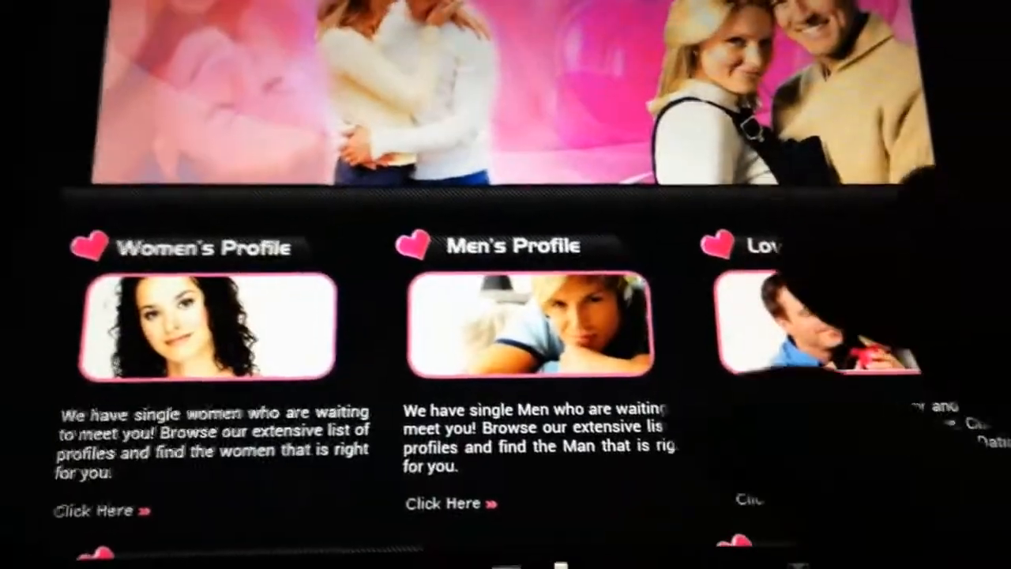
pyautogui.scroll(-3)
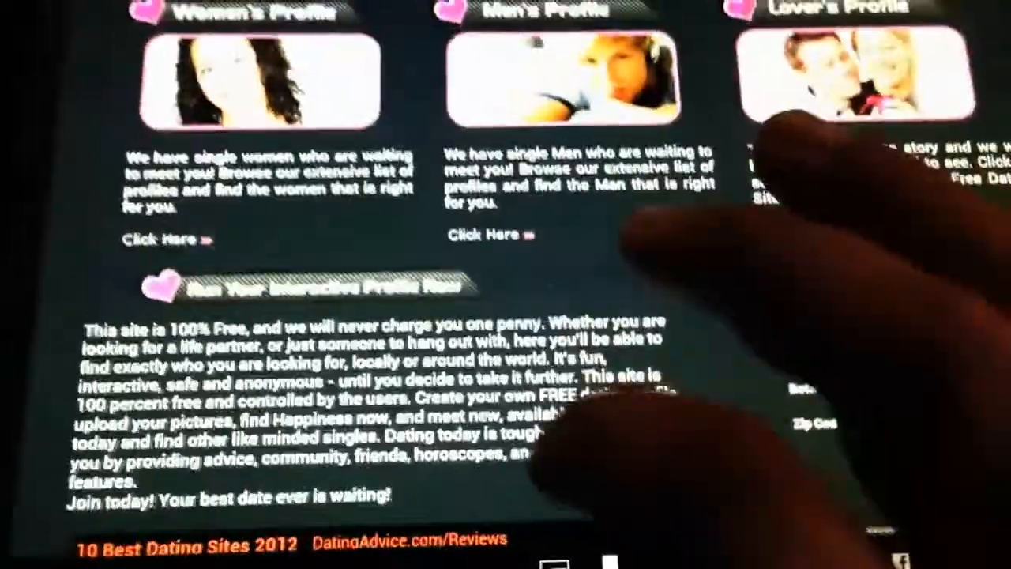
pyautogui.scroll(-3)
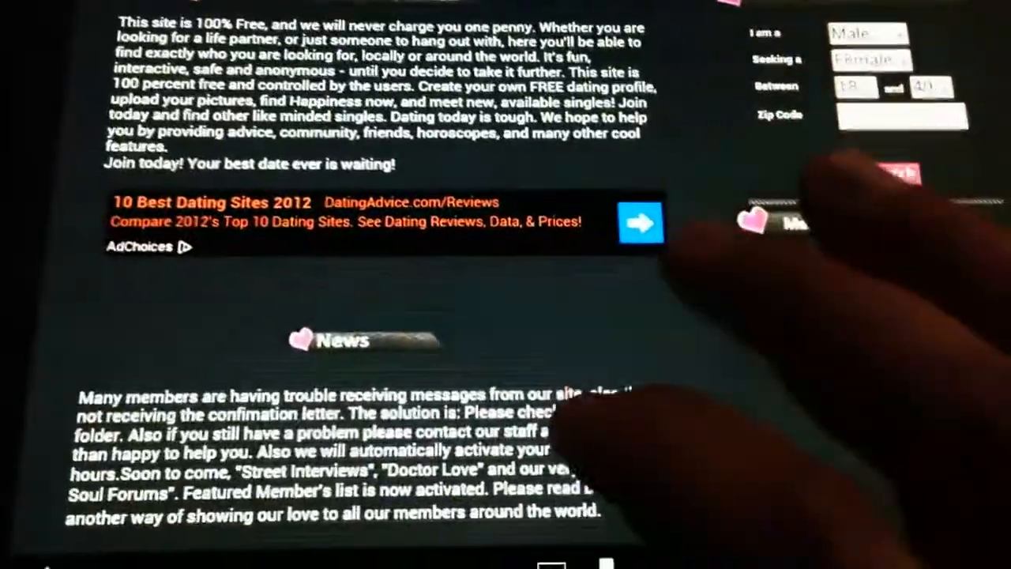
pyautogui.scroll(-3)
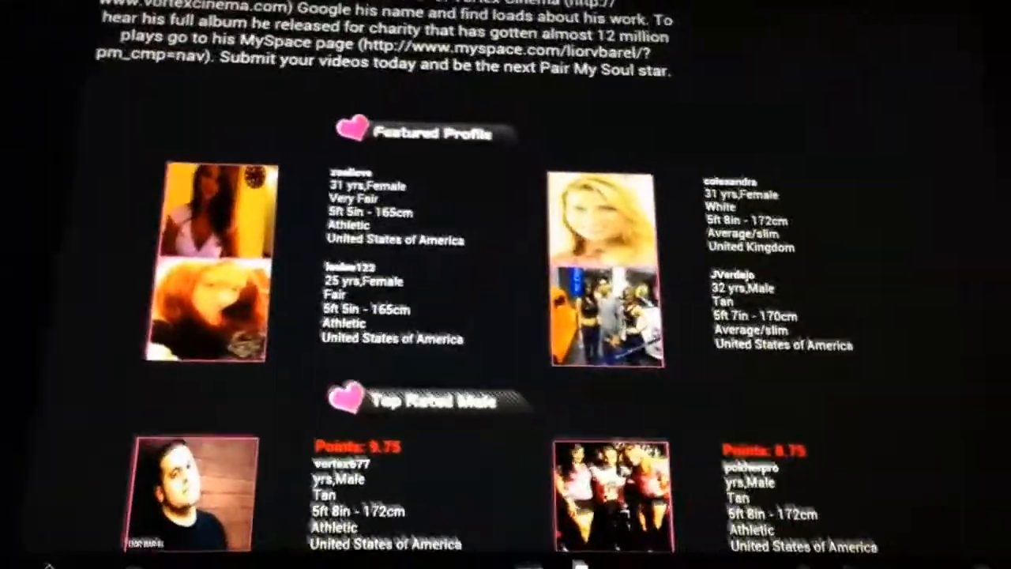
pyautogui.scroll(-3)
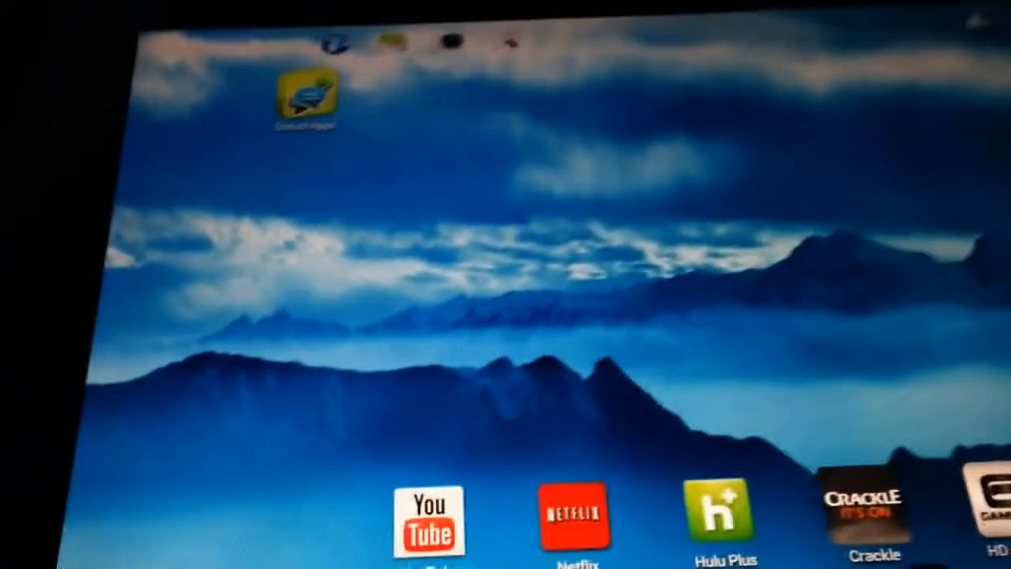
# - Launch Quickoffice from the home screen and choose Quickword to start a note
pyautogui.click(306, 98)
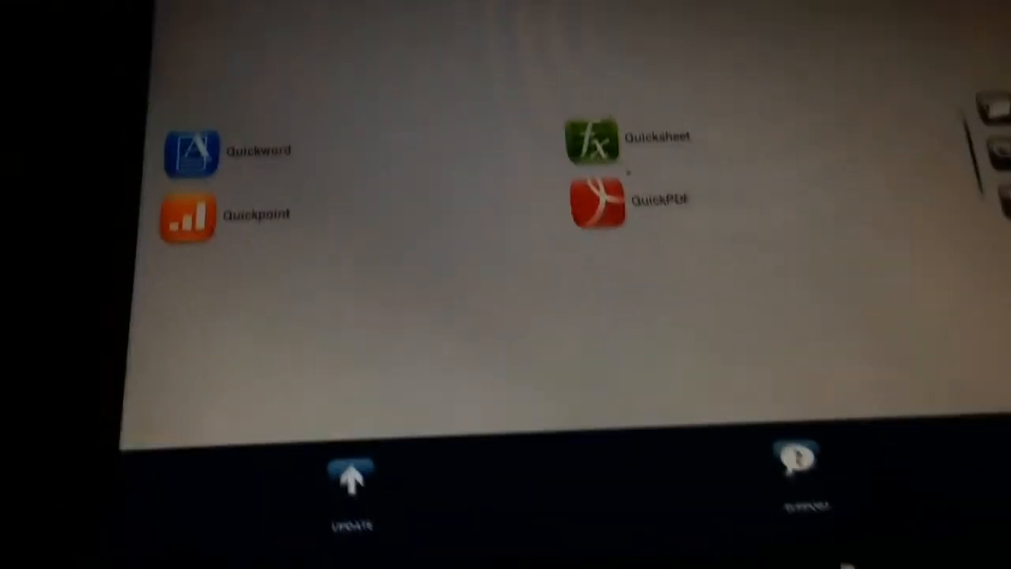
pyautogui.click(190, 150)
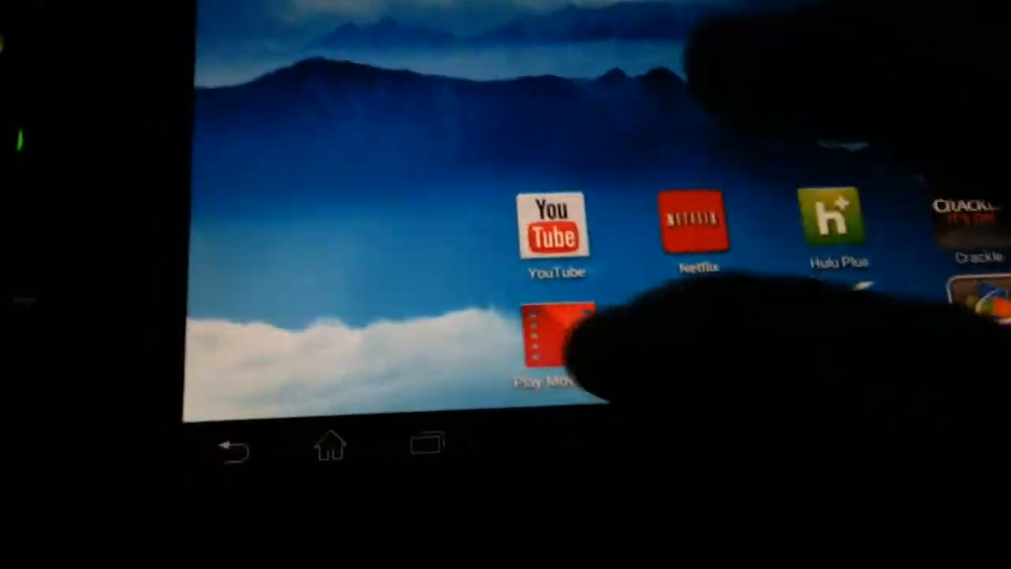
pyautogui.click(554, 340)
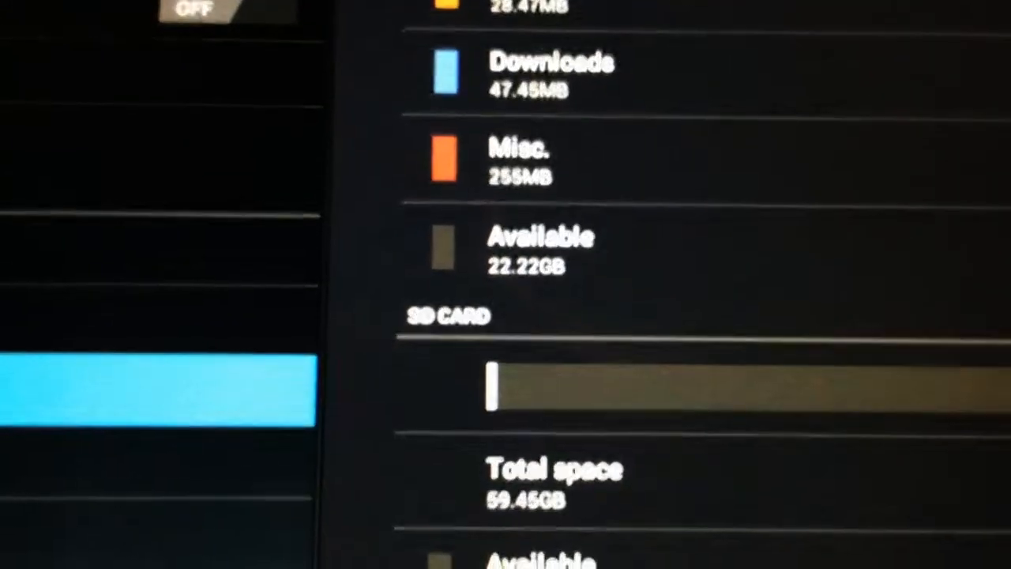
# - Scroll Storage settings down to the SD CARD section showing 59.45GB total, 59.45GB available
pyautogui.scroll(-3)
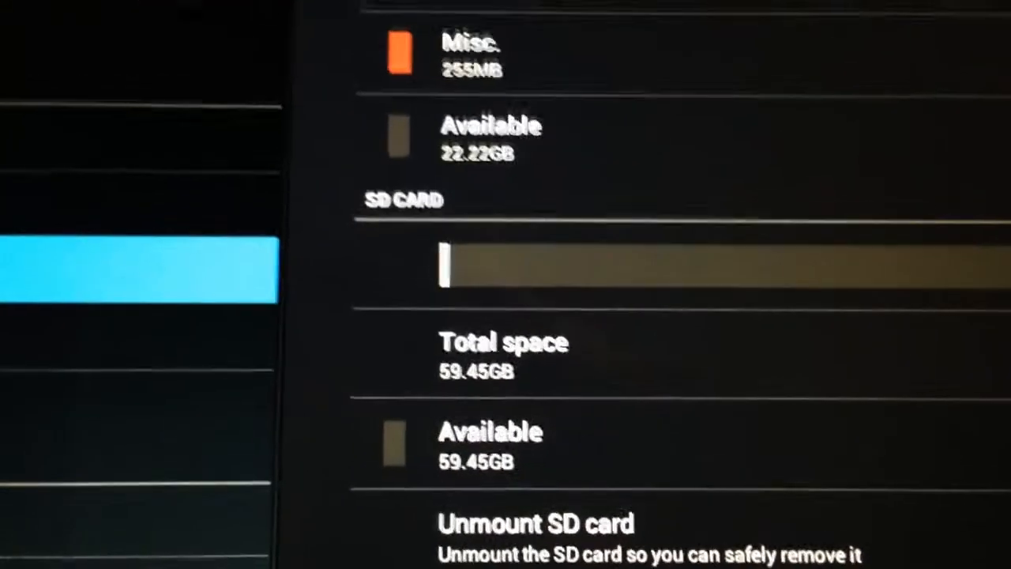